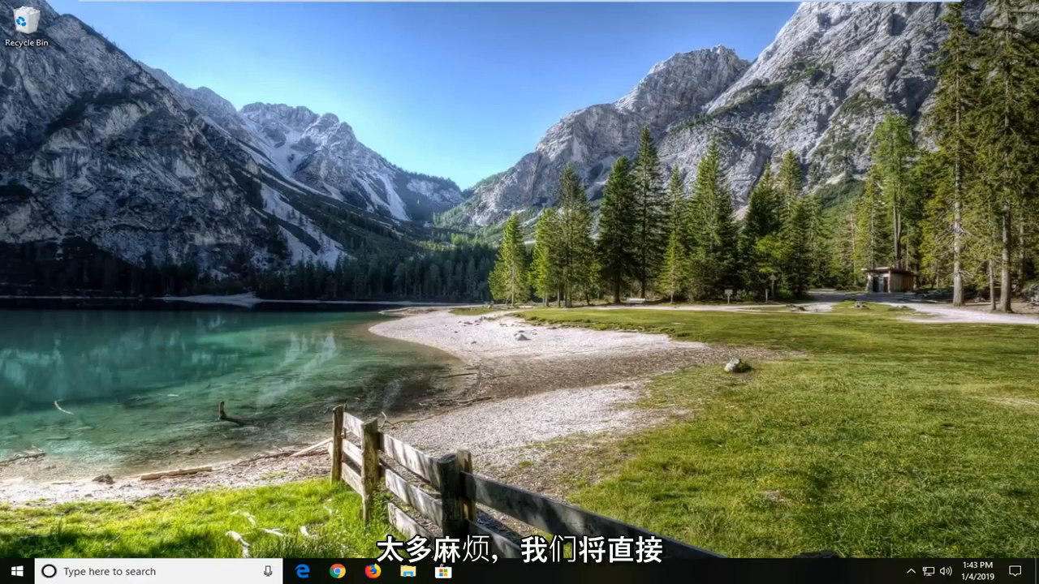
mouse_move(146, 389)
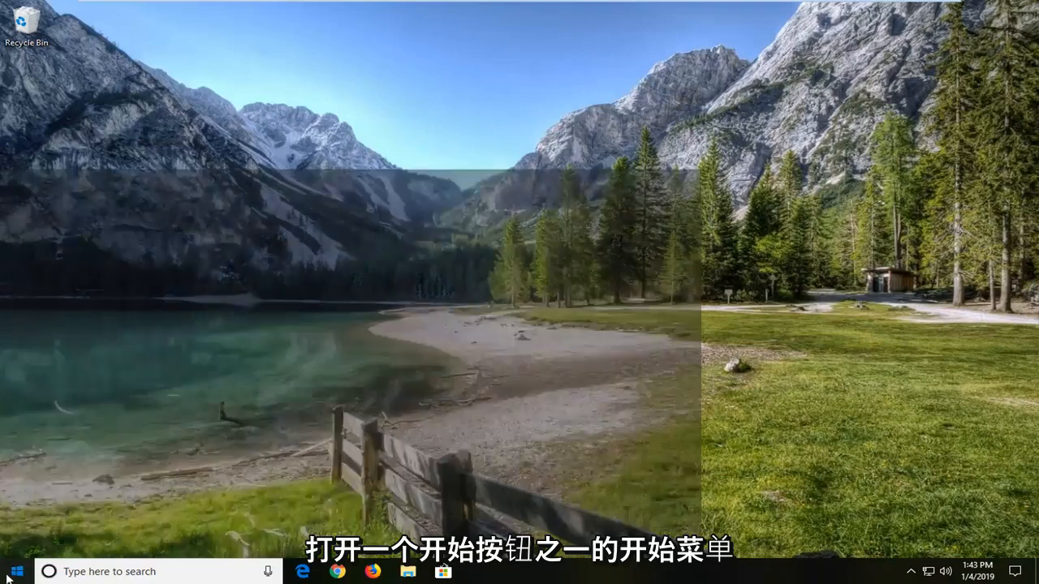
Step: Search the Start menu for "troubleshoot" to surface Troubleshoot system settings
click(10, 571)
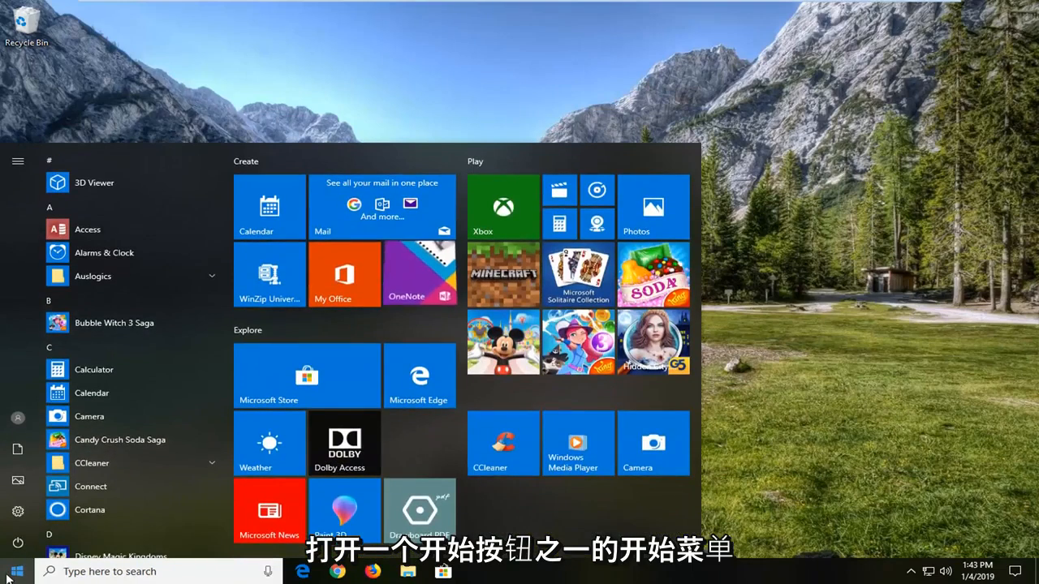
text(troubleshoot)
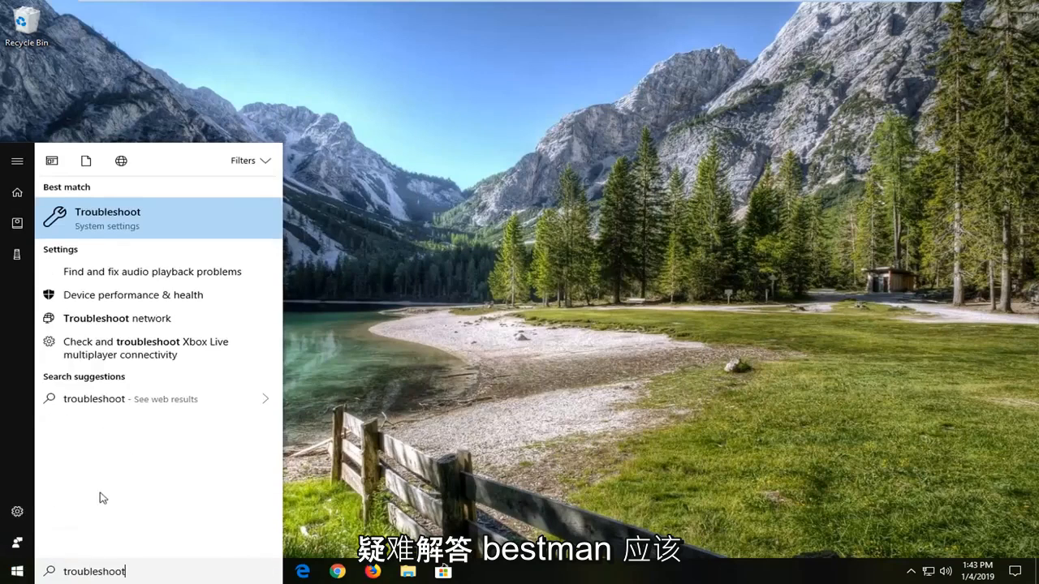
mouse_move(189, 228)
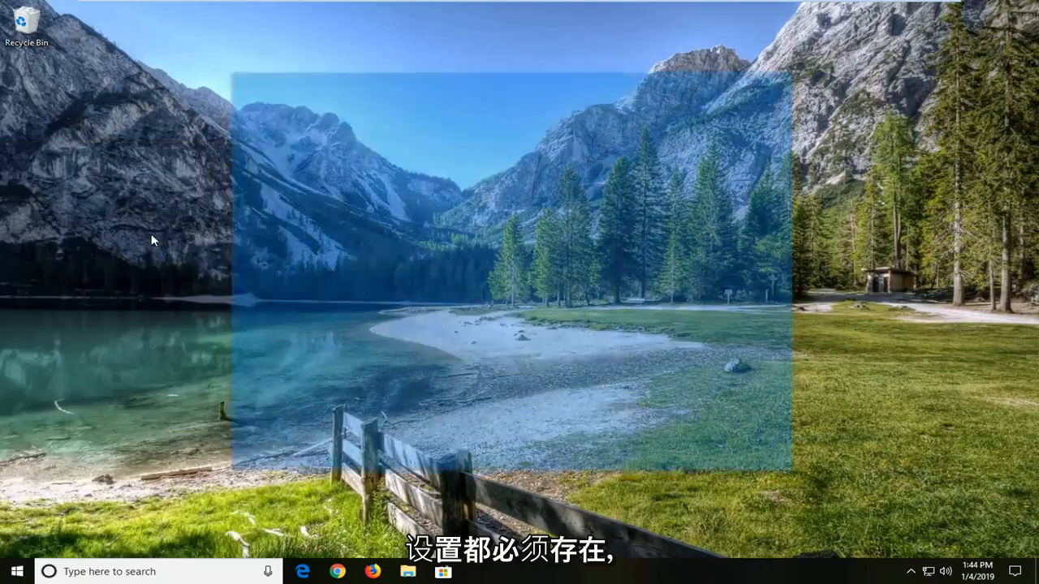
Step: Open the Troubleshoot settings page and scroll to Find and fix other problems
click(477, 571)
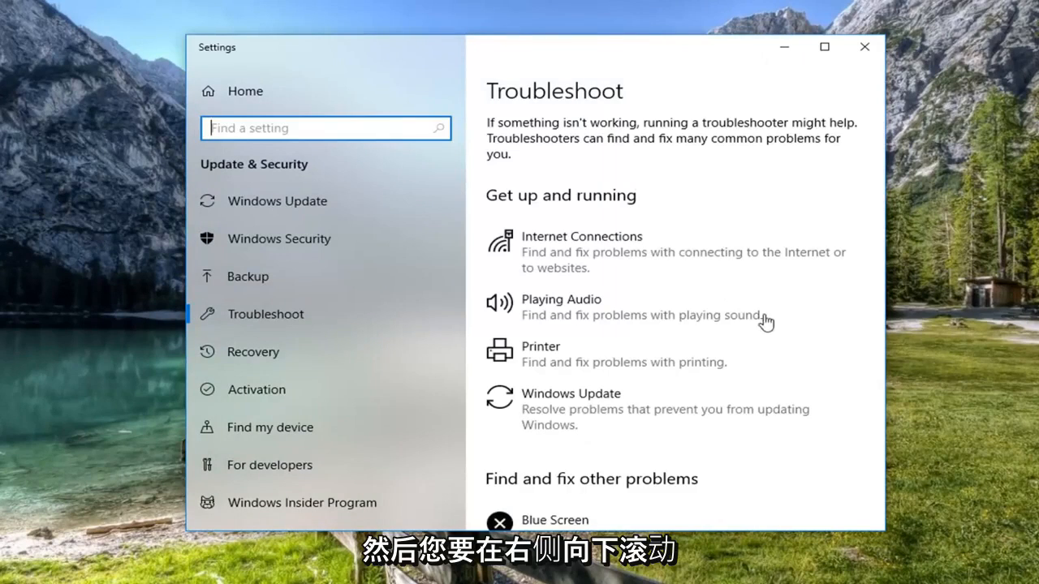
scroll(down, 3)
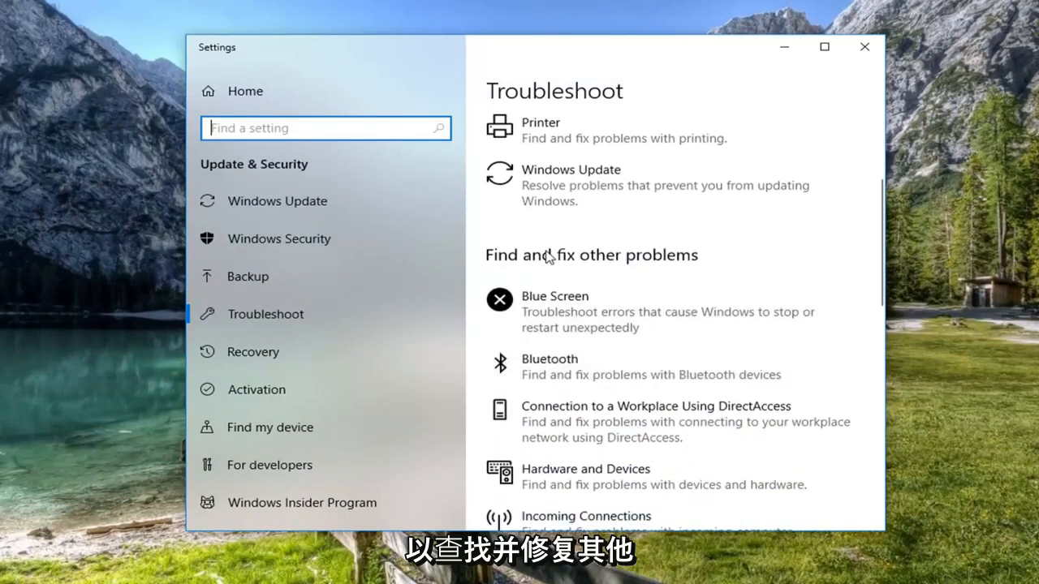
mouse_move(536, 315)
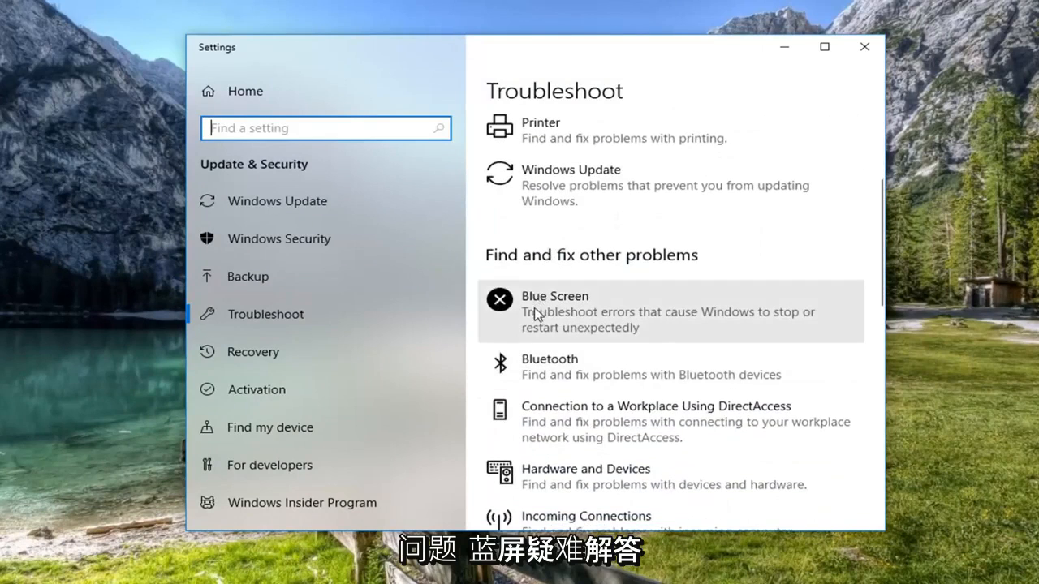
mouse_move(549, 335)
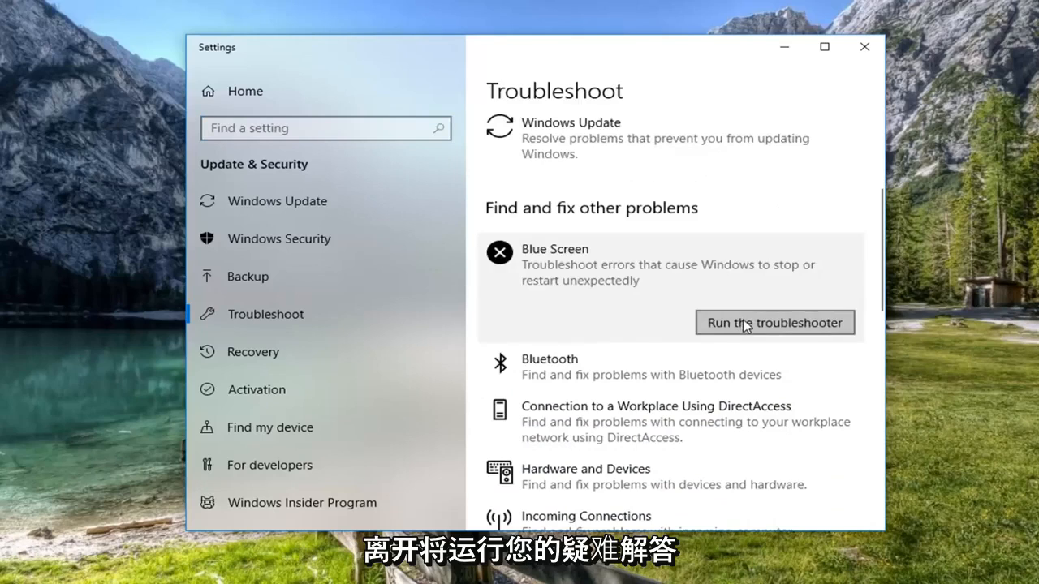
Step: Run the Blue Screen troubleshooter and close it after it finds no problem
click(772, 321)
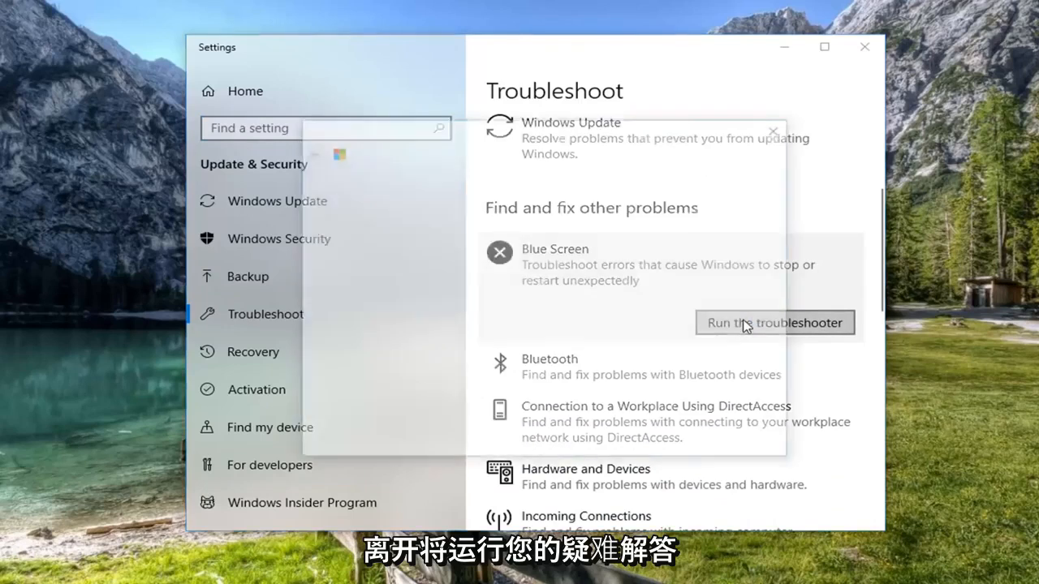
click(773, 321)
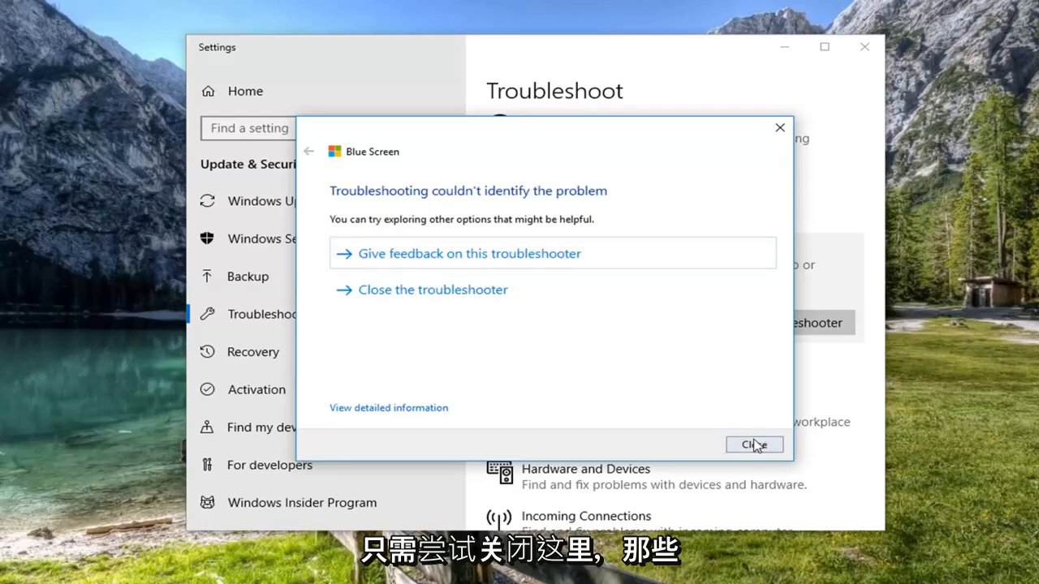
click(753, 445)
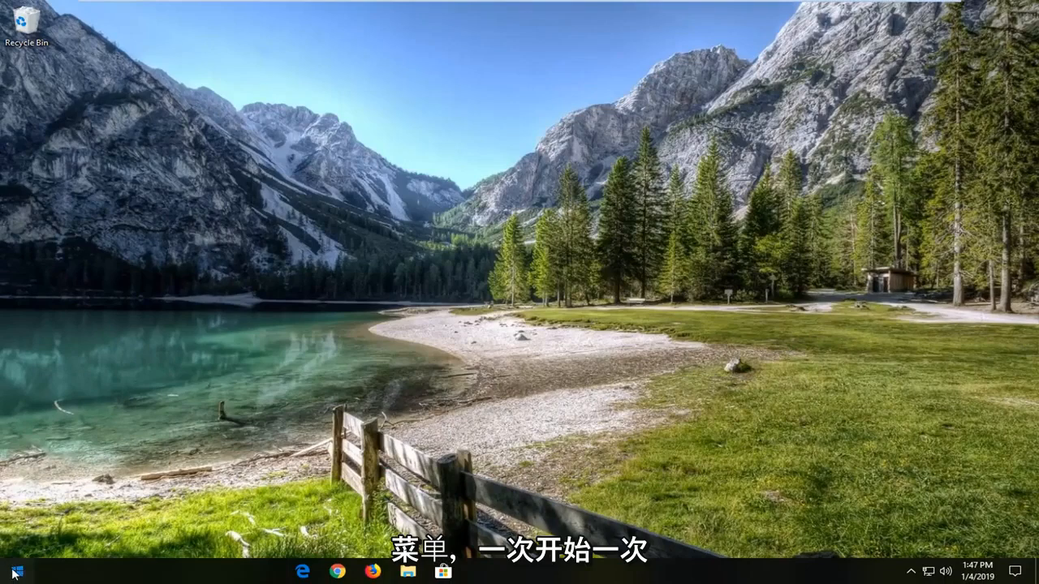
Step: Launch Command Prompt as administrator from a Start search for "cmd", approving UAC
click(13, 571)
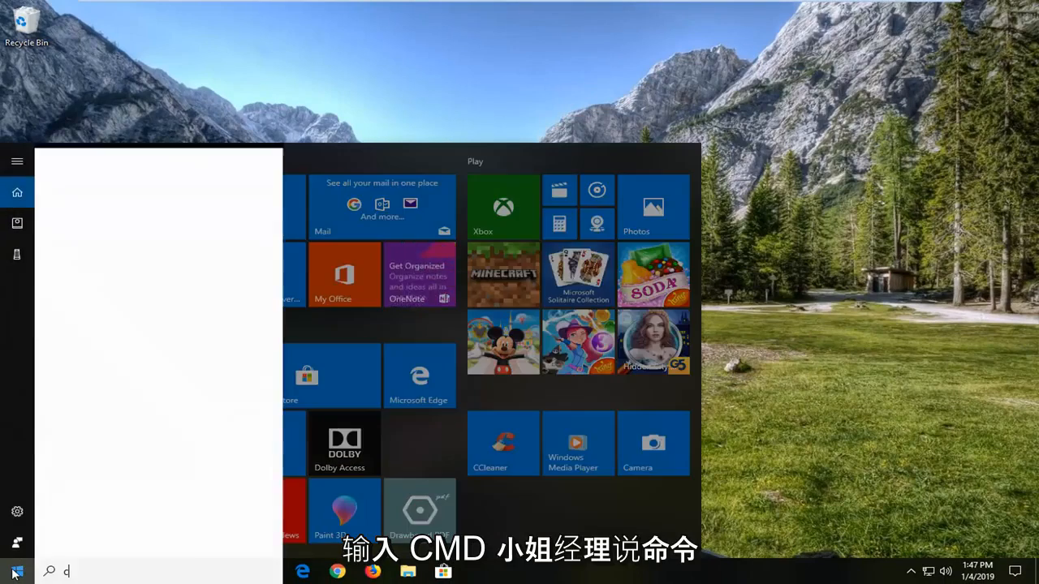
text(md)
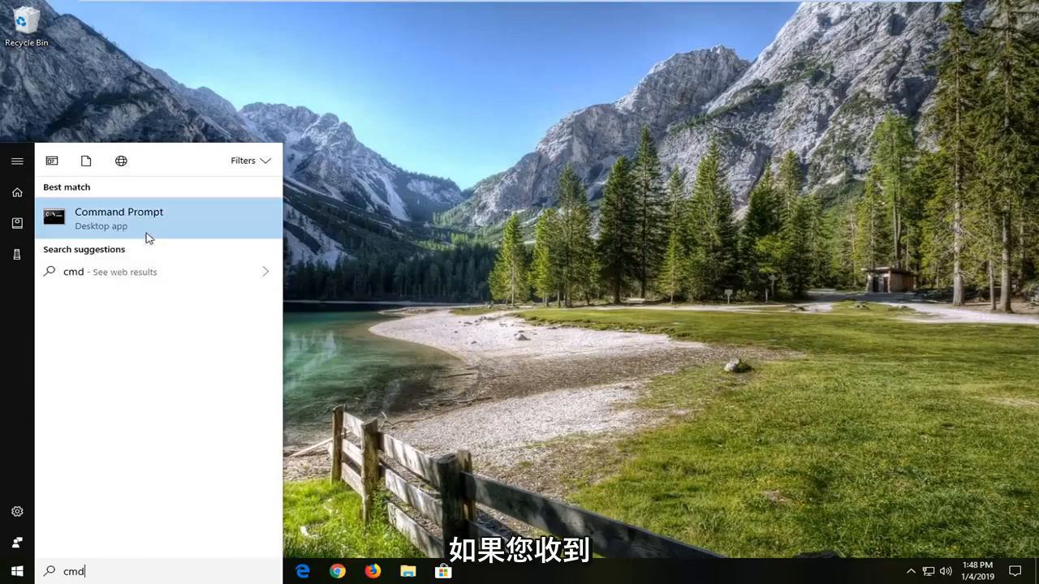
click(118, 211)
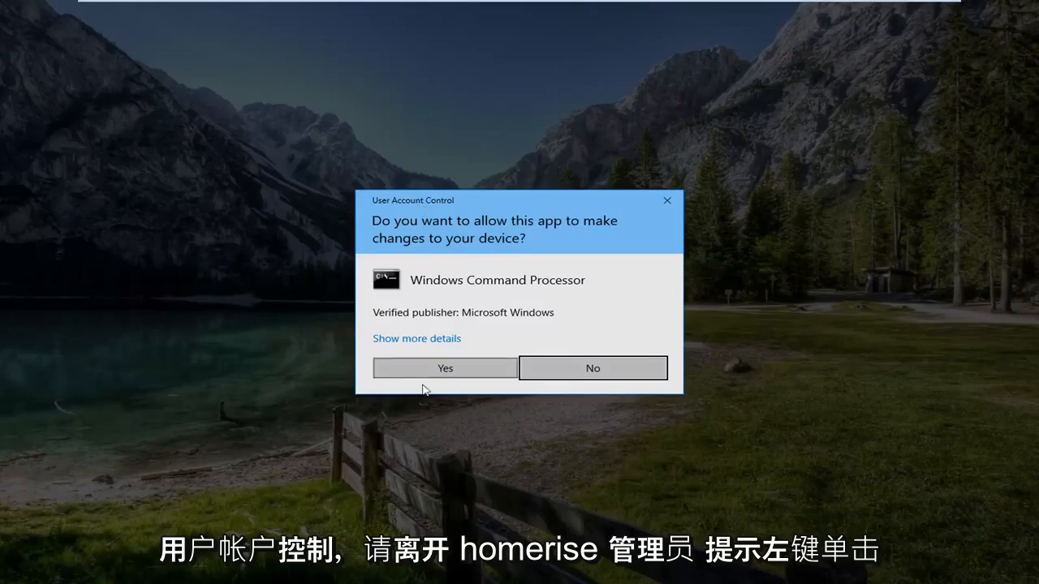
click(445, 367)
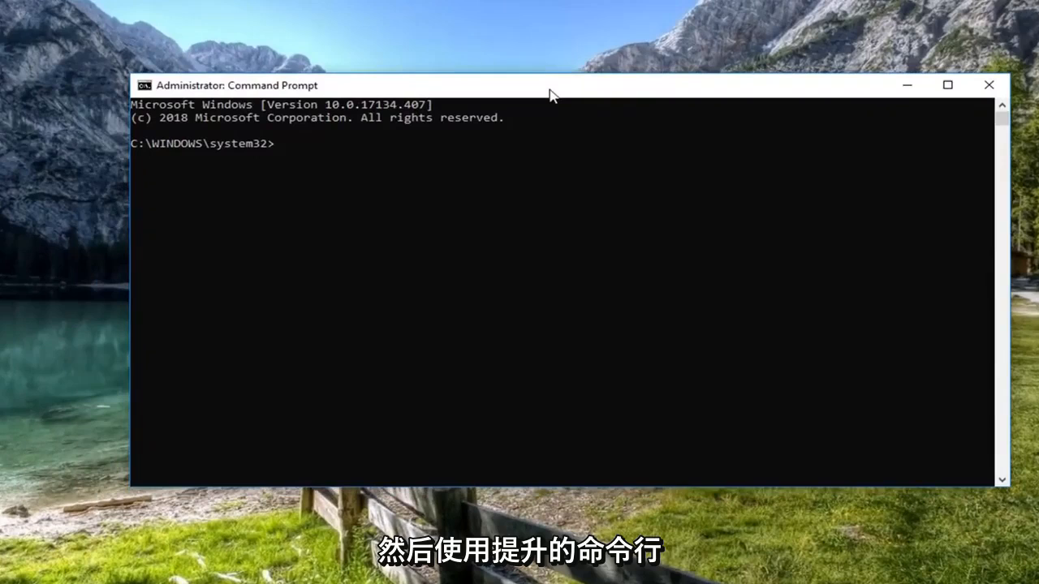
Step: Run "netsh int ip reset" to reset the TCP/IP stack, then close the command window
text(netsh int)
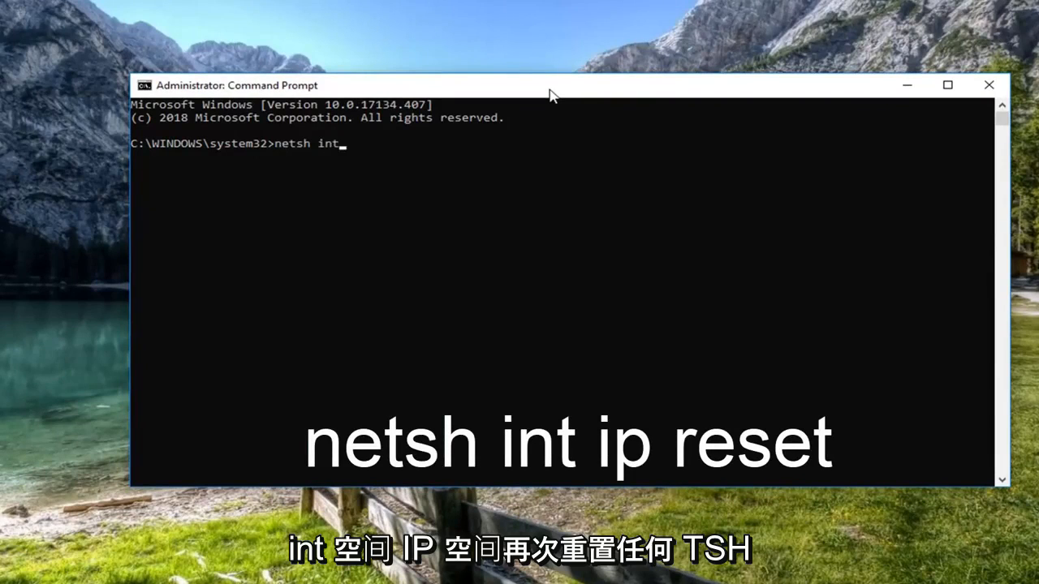
text(ip r)
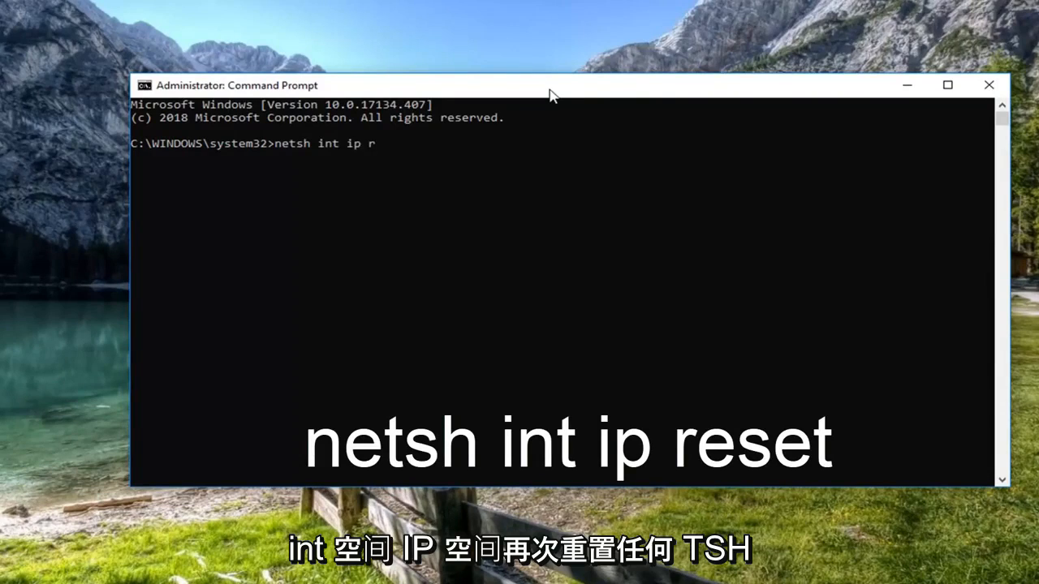
text(eset)
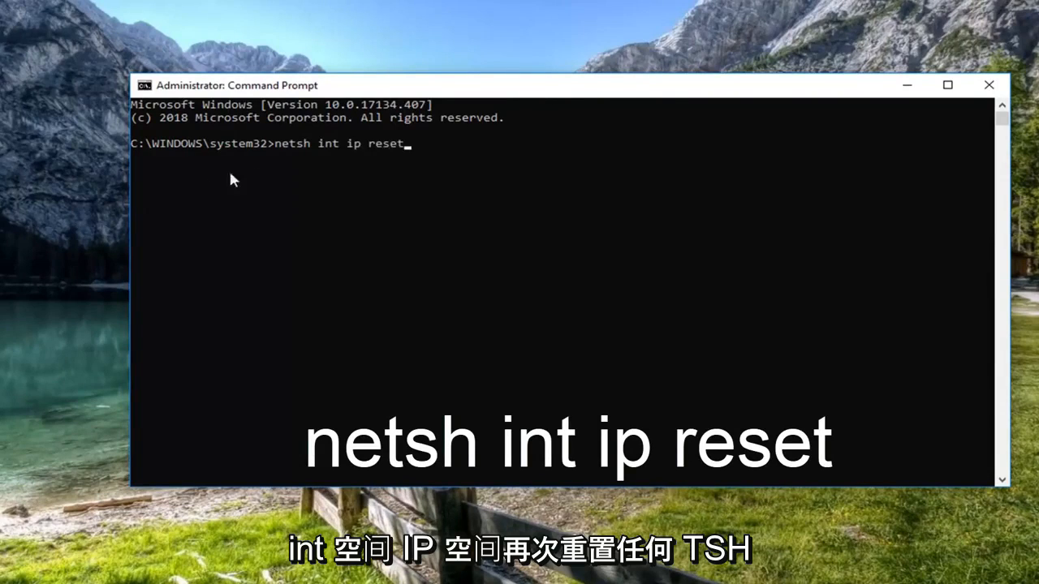
mouse_move(344, 156)
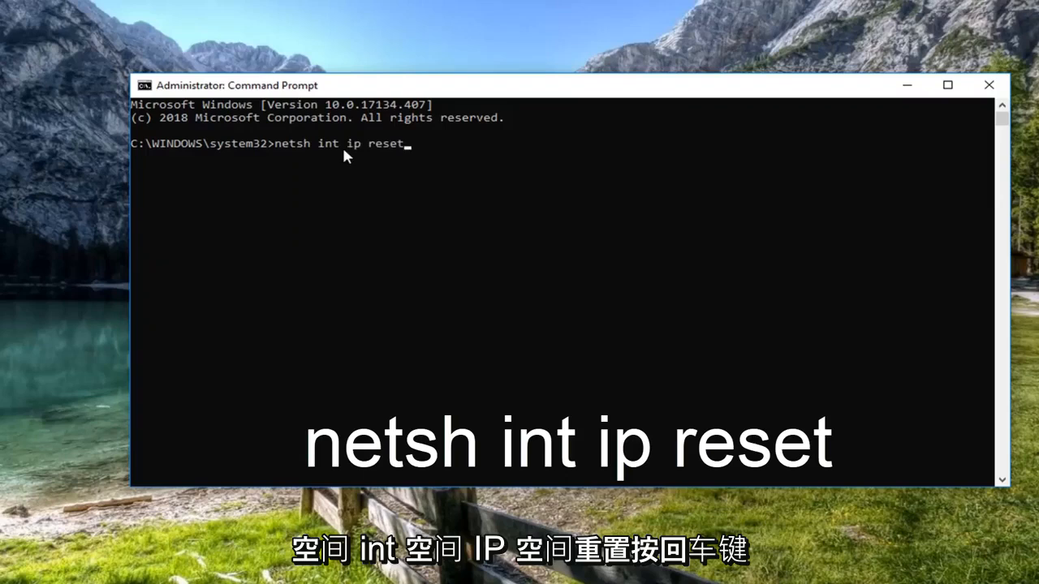
mouse_move(854, 289)
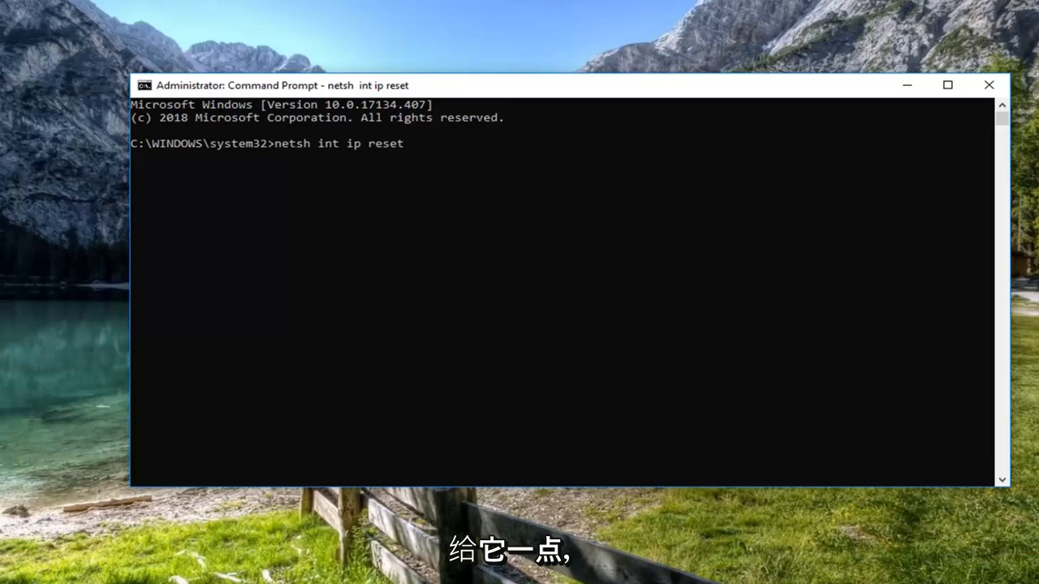
key(Enter)
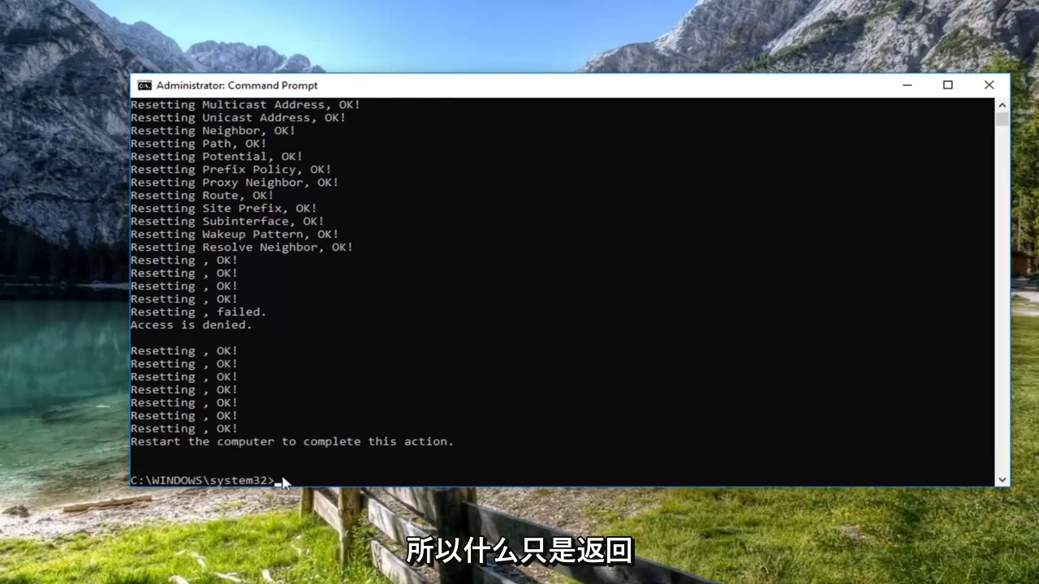
mouse_move(990, 84)
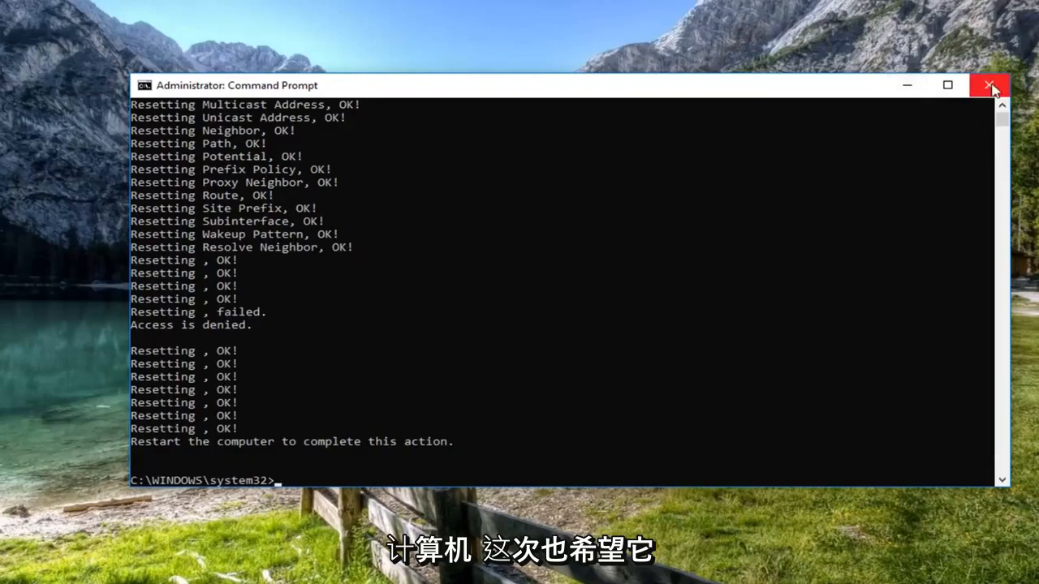
click(989, 84)
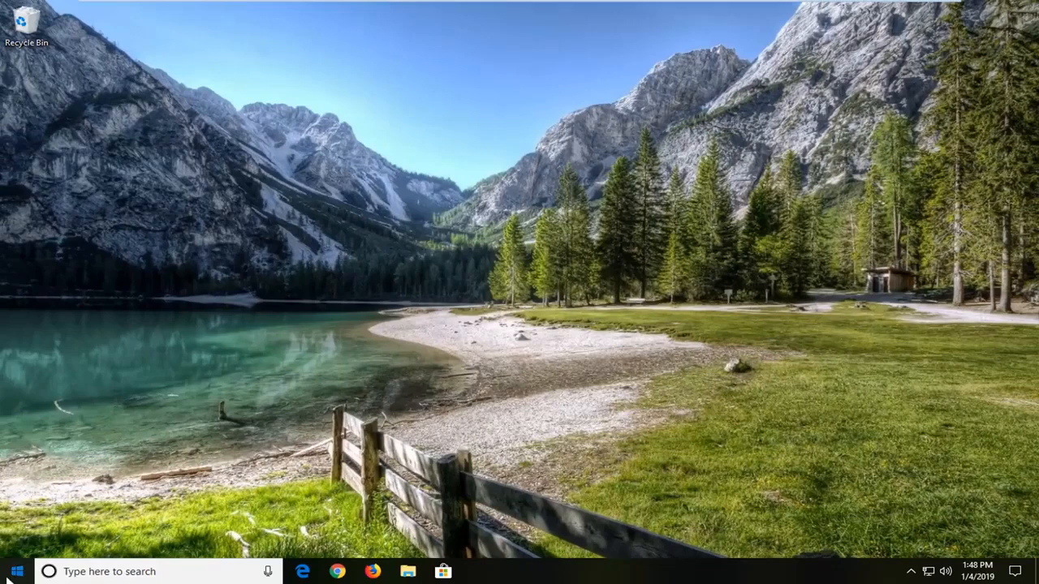
Step: Search the Start menu for "device manager" to open Device Manager
text(d)
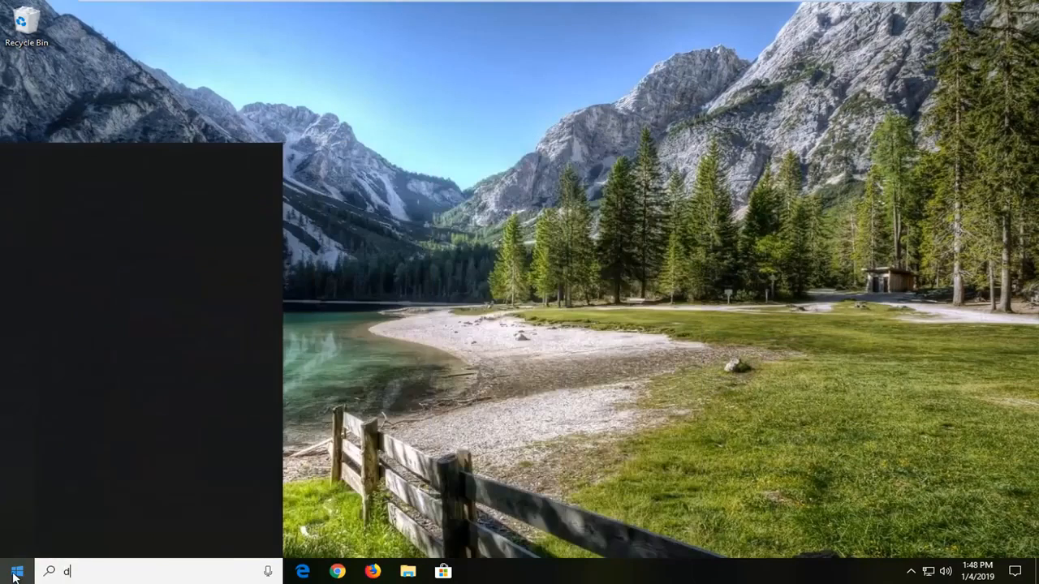
text(evice manager)
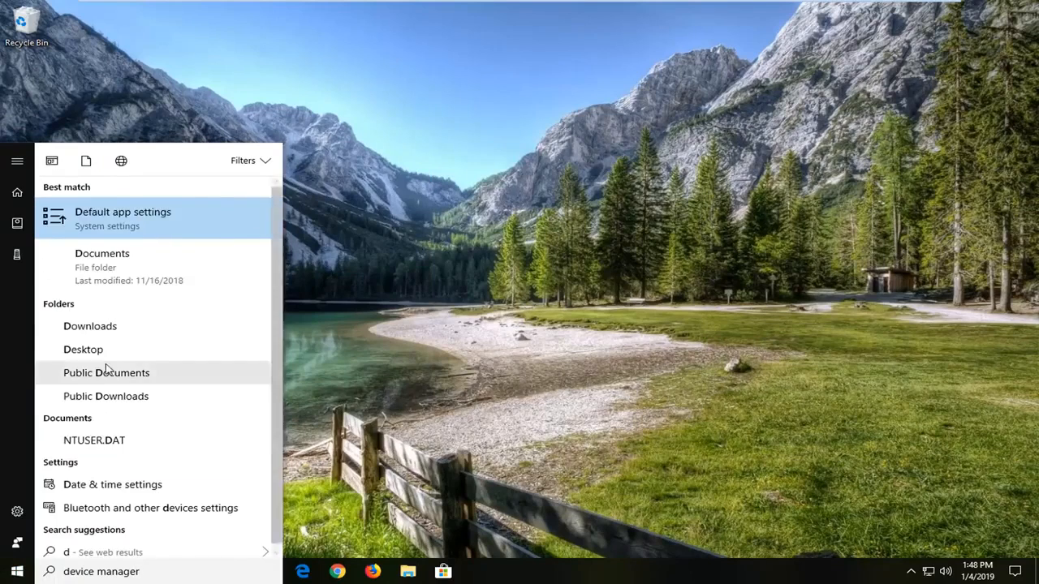
text(evice manager)
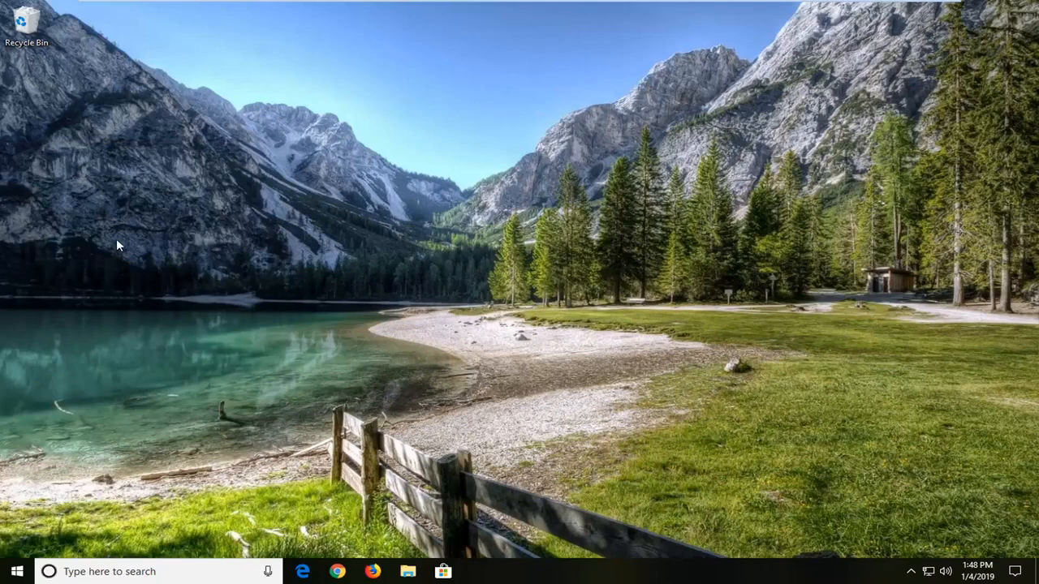
mouse_move(201, 256)
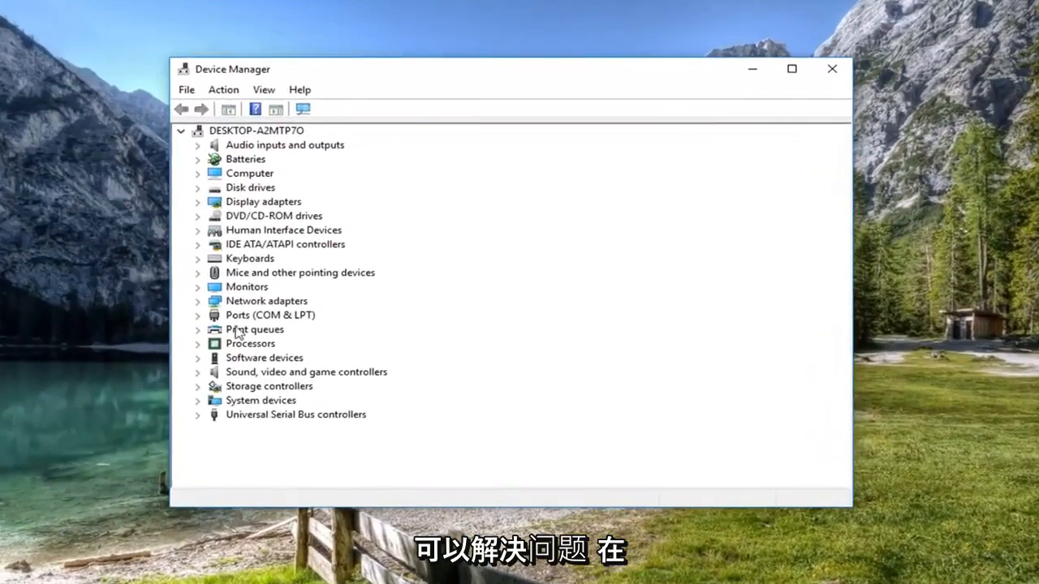
Step: Expand Network adapters and bring up the context menu for the Intel 82574L Gigabit Network Connection
click(266, 300)
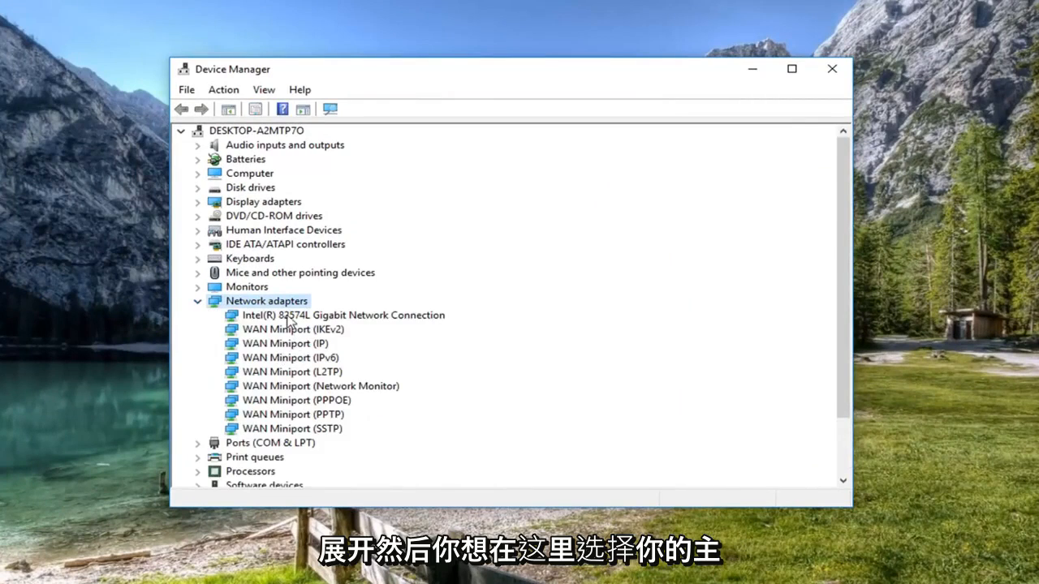
click(342, 315)
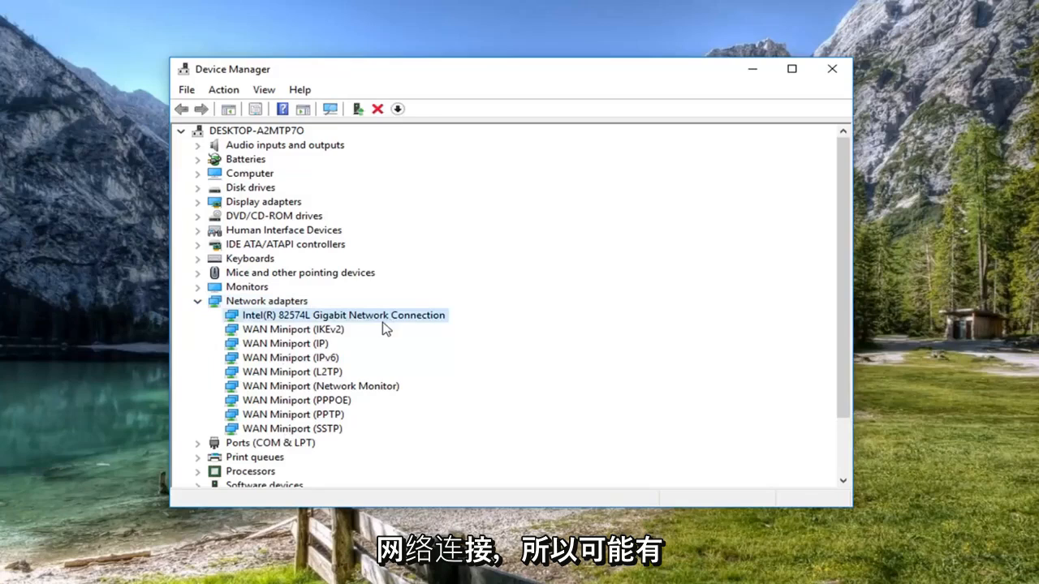
mouse_move(344, 429)
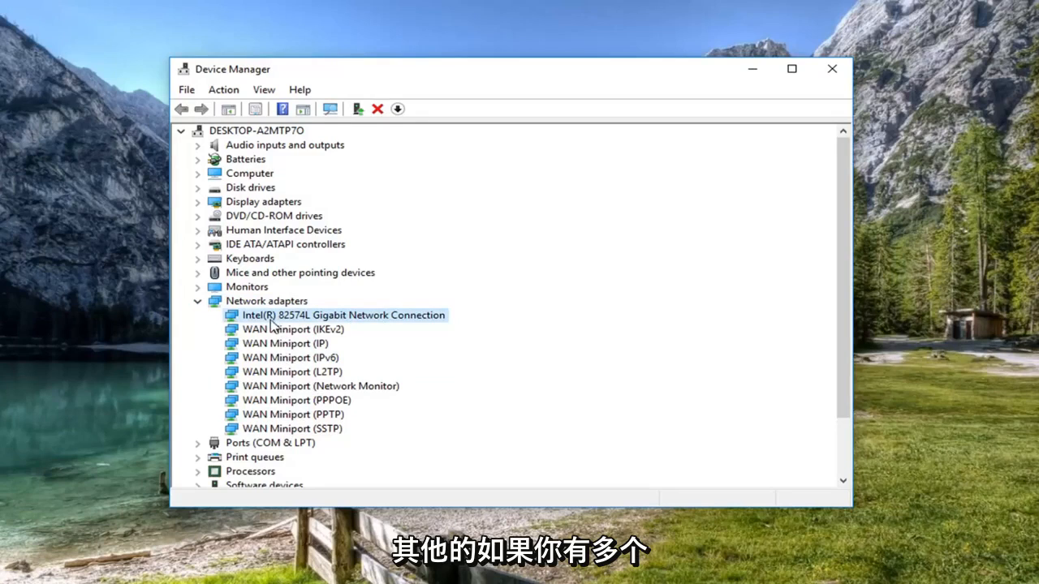
right_click(344, 315)
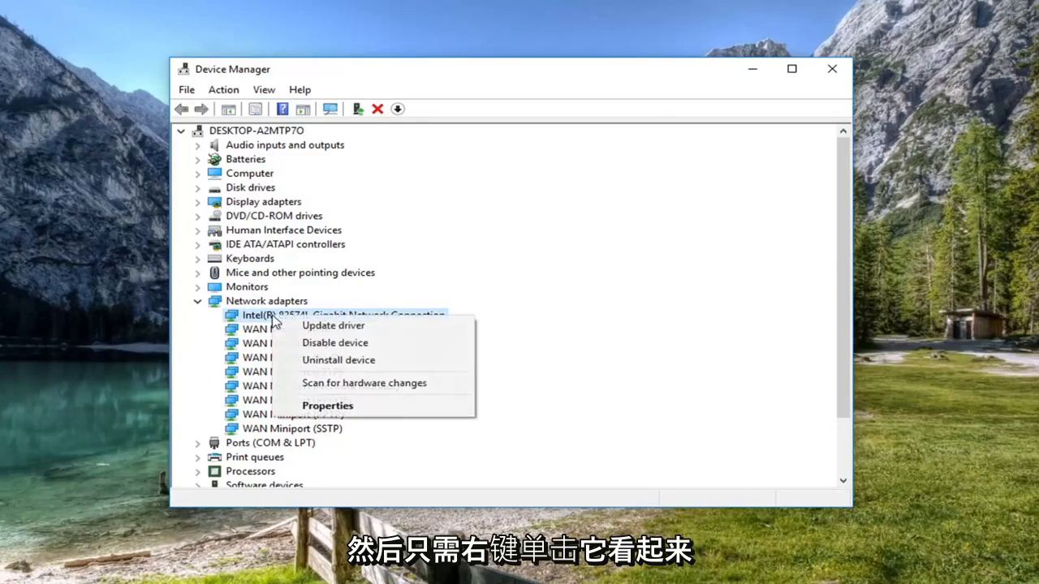
Step: Search automatically for updated Intel 82574L drivers, then close the wizard reporting the best driver already installed
click(333, 324)
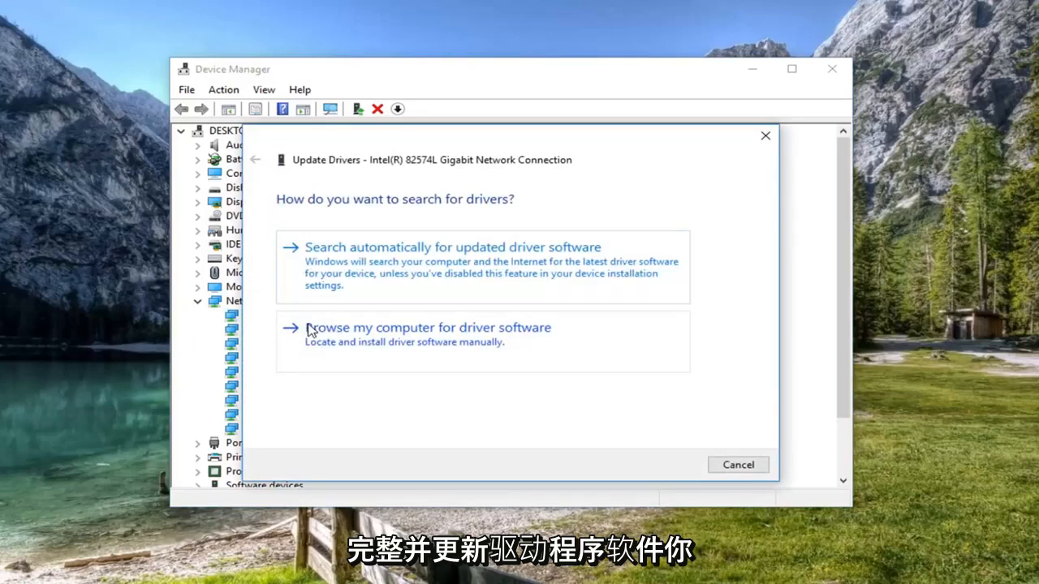
click(451, 247)
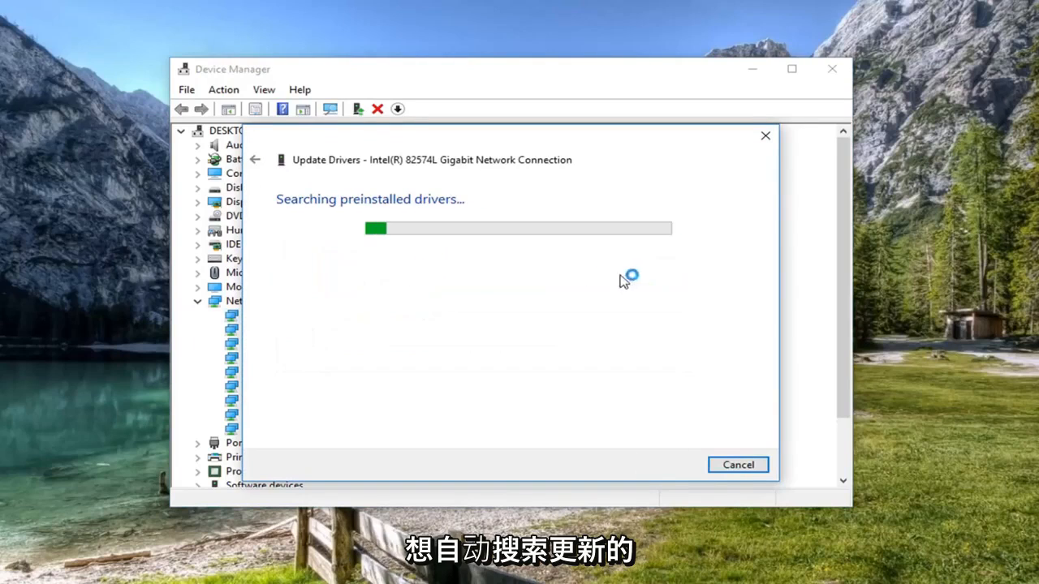
mouse_move(475, 279)
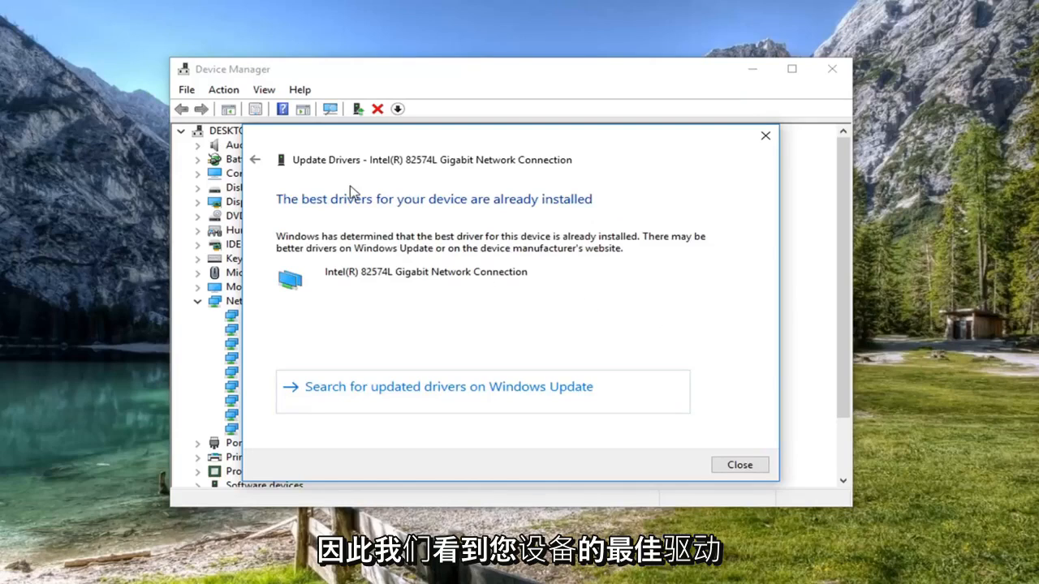
mouse_move(549, 303)
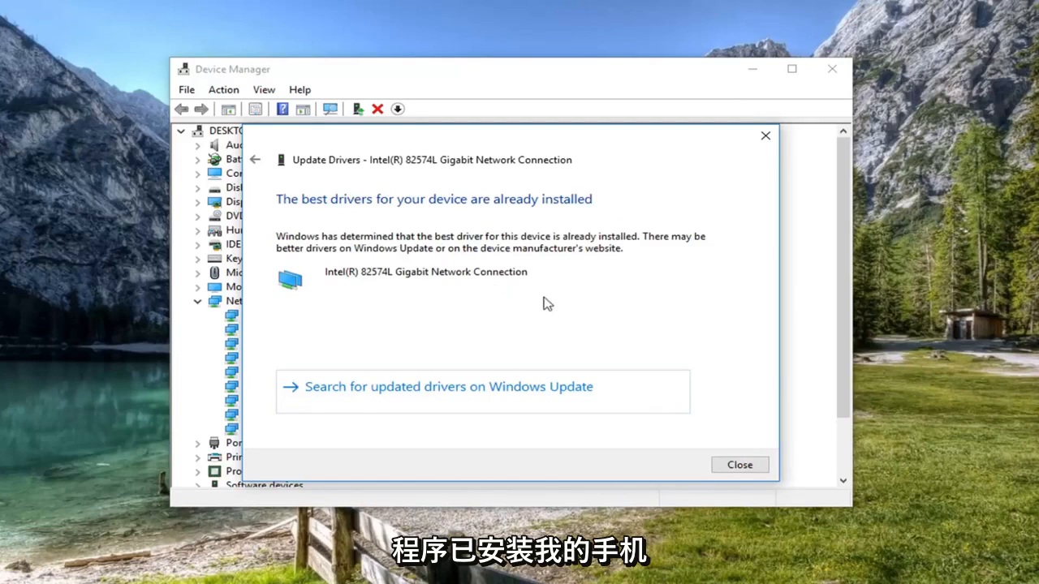
click(738, 464)
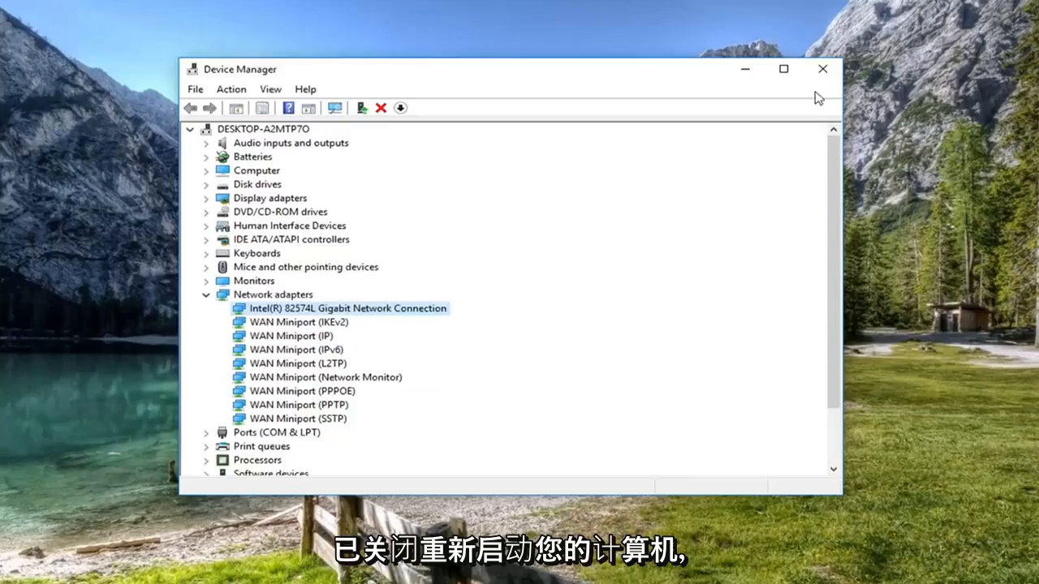